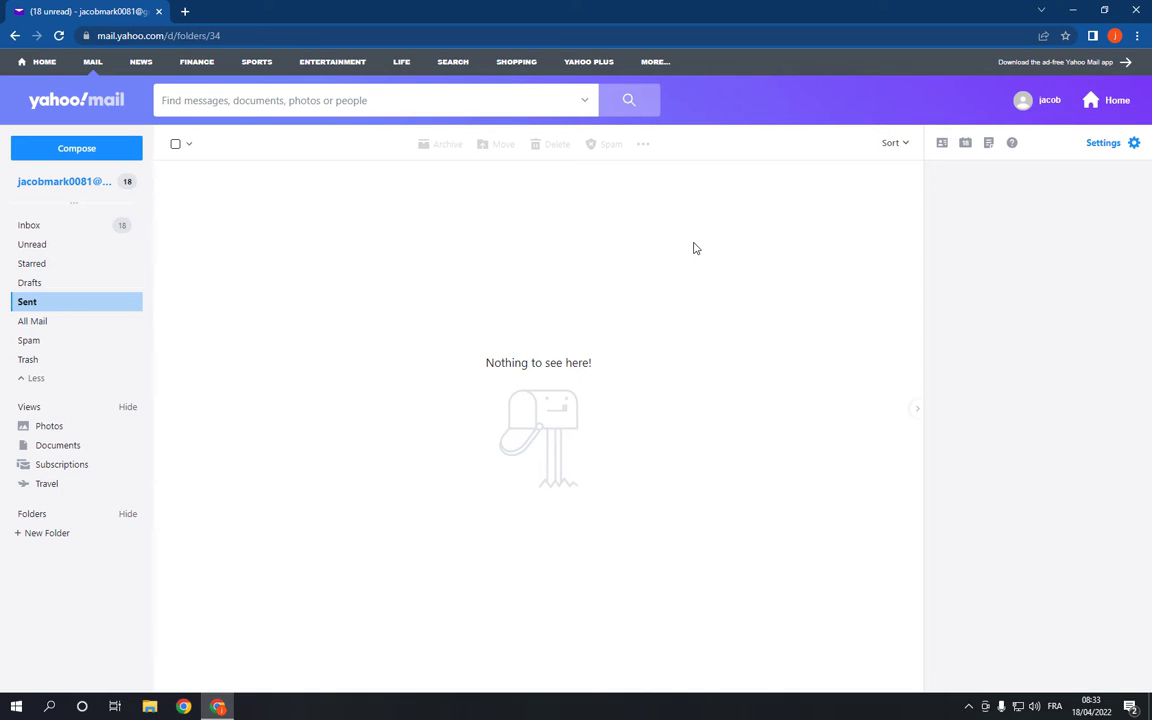
{"action": "mouse_move", "coordinate": [703, 238]}
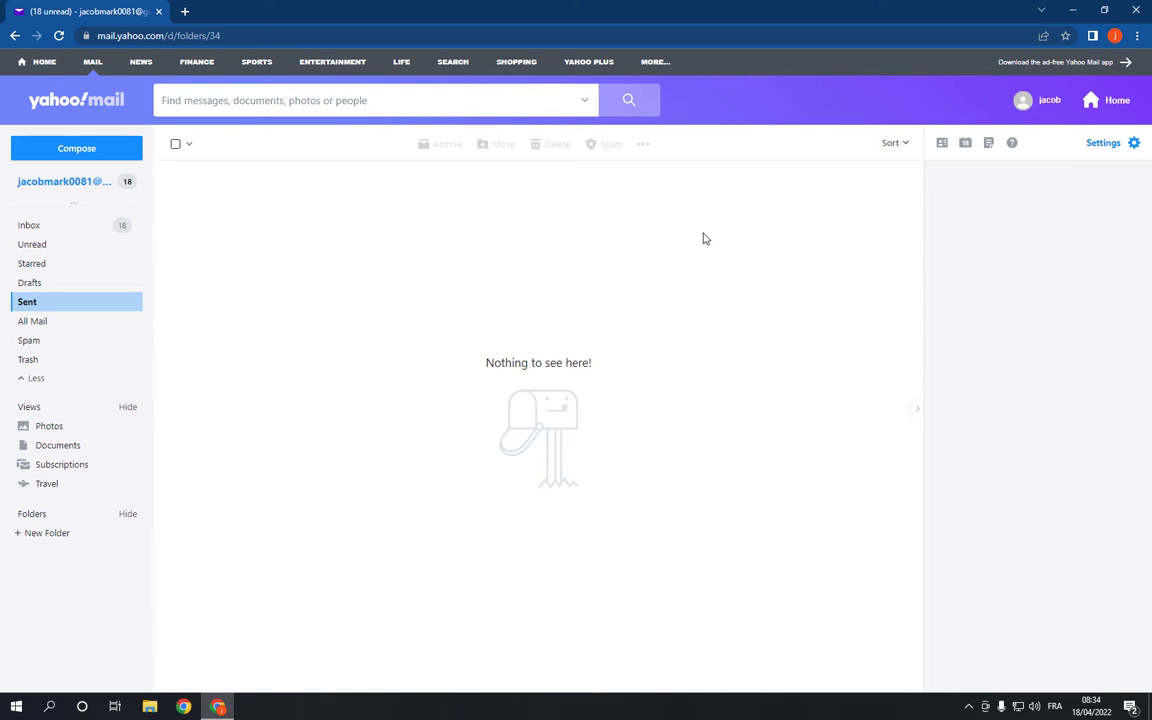
{"action": "mouse_move", "coordinate": [701, 245]}
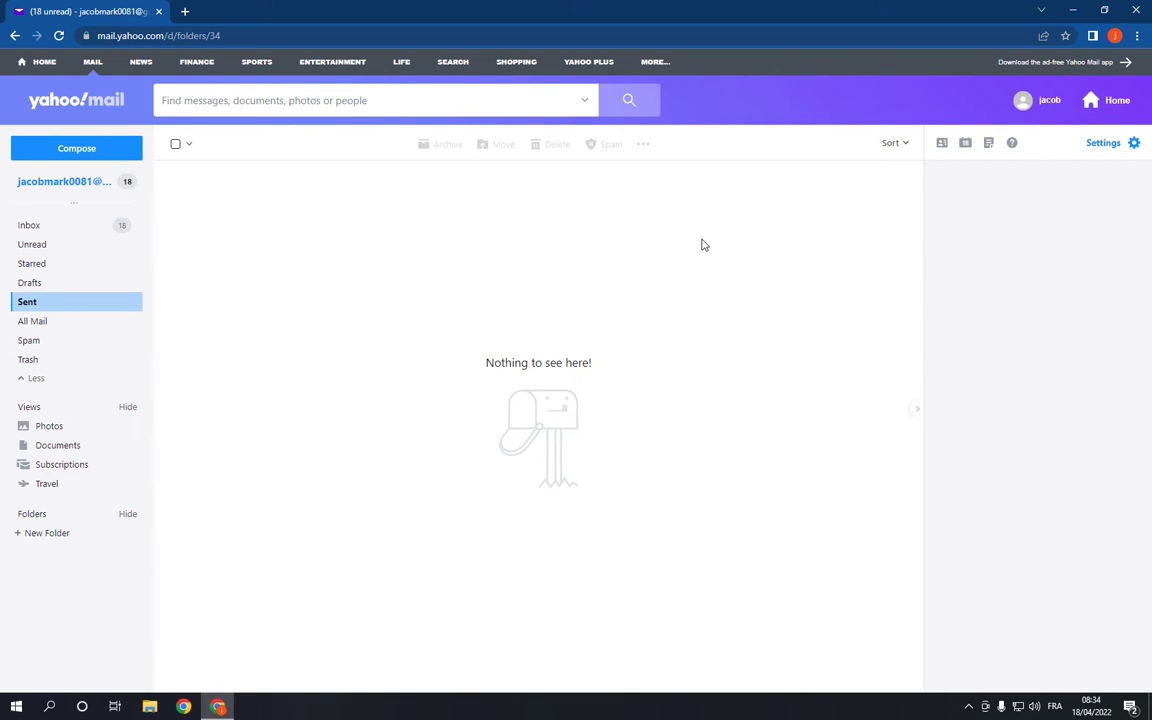
{"action": "mouse_move", "coordinate": [47, 148]}
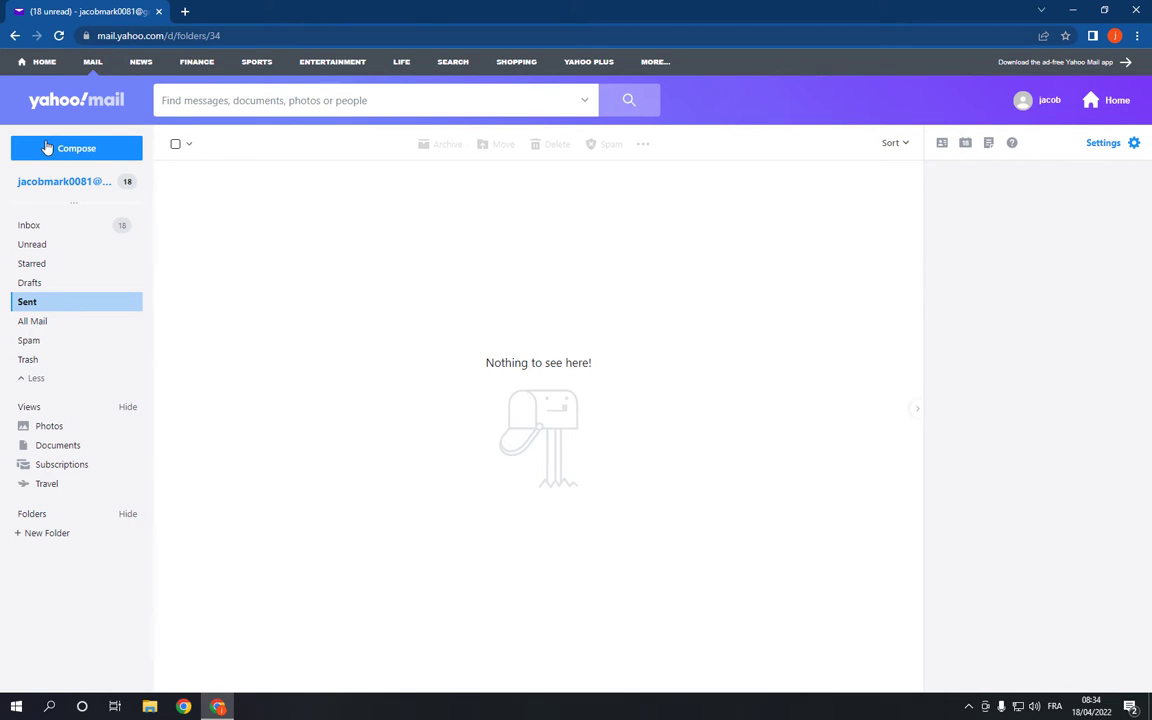
Open a blank compose draft with empty recipient, subject and body fields.
{"action": "left_click", "coordinate": [77, 148]}
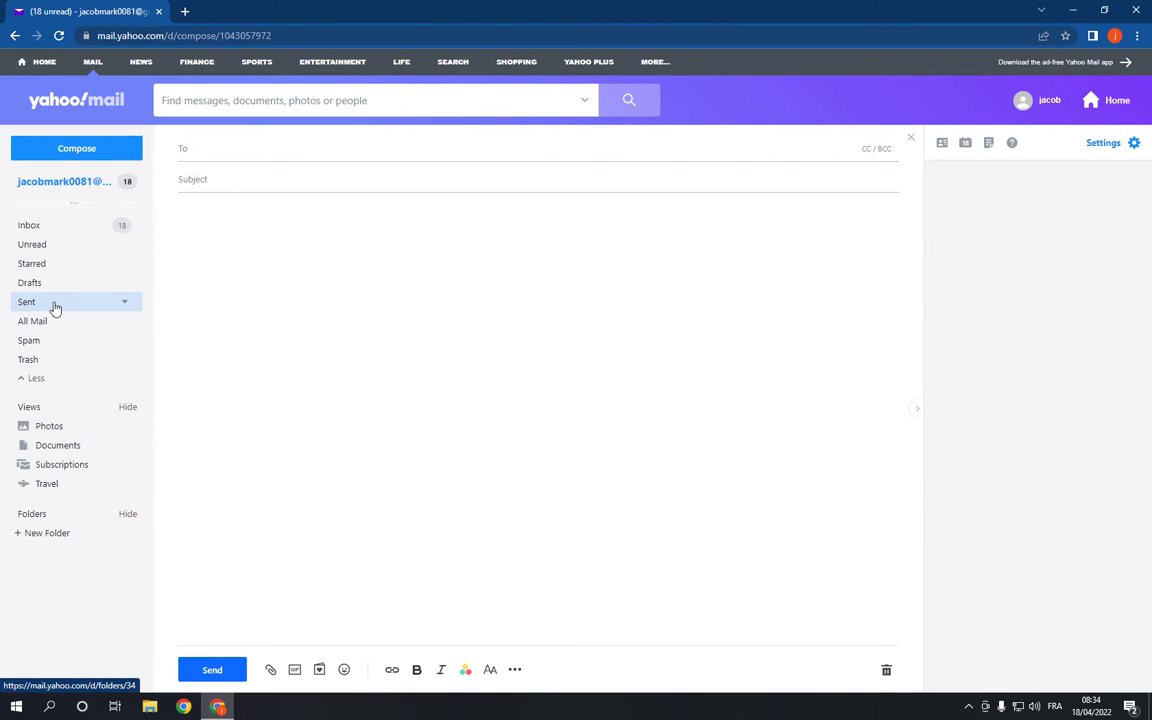
Close the blank draft and return to the still-empty Sent folder.
{"action": "left_click", "coordinate": [27, 302]}
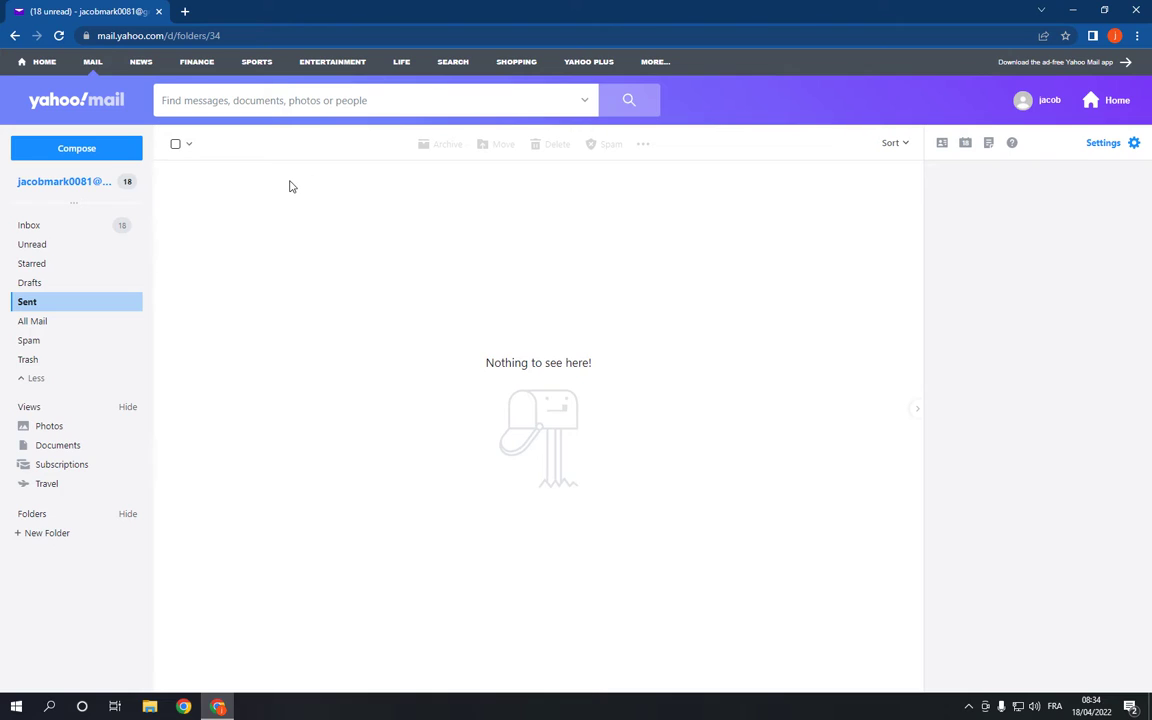
{"action": "mouse_move", "coordinate": [130, 131]}
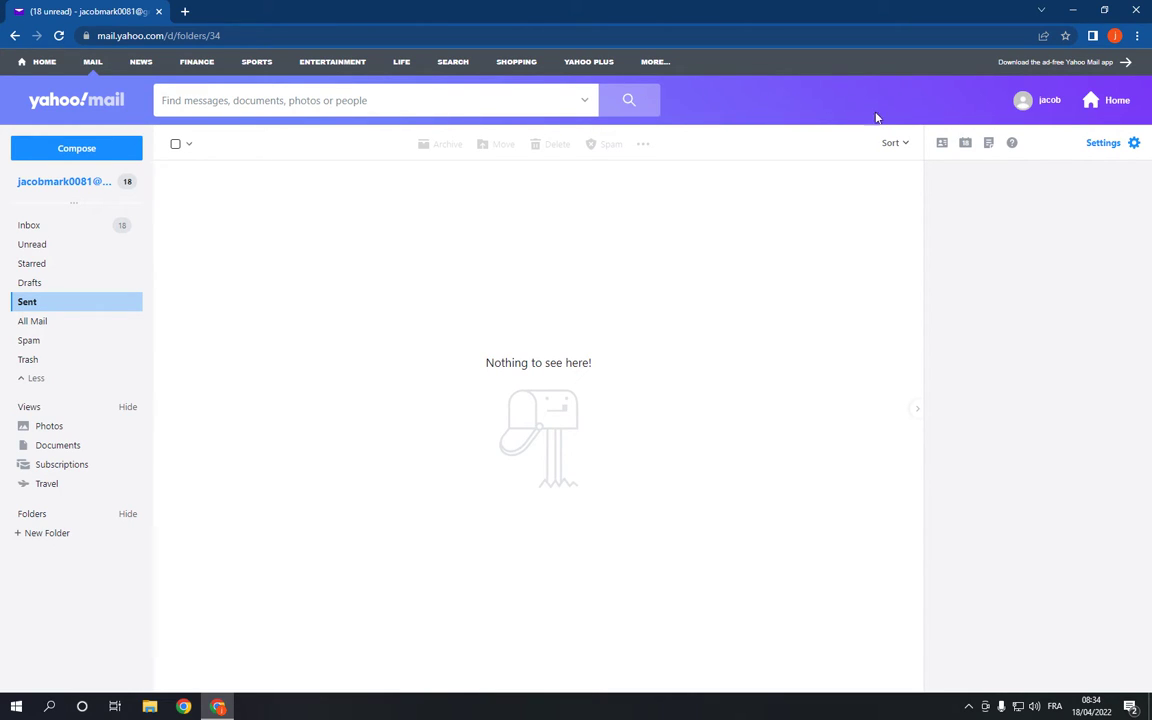
{"action": "left_click", "coordinate": [1134, 143]}
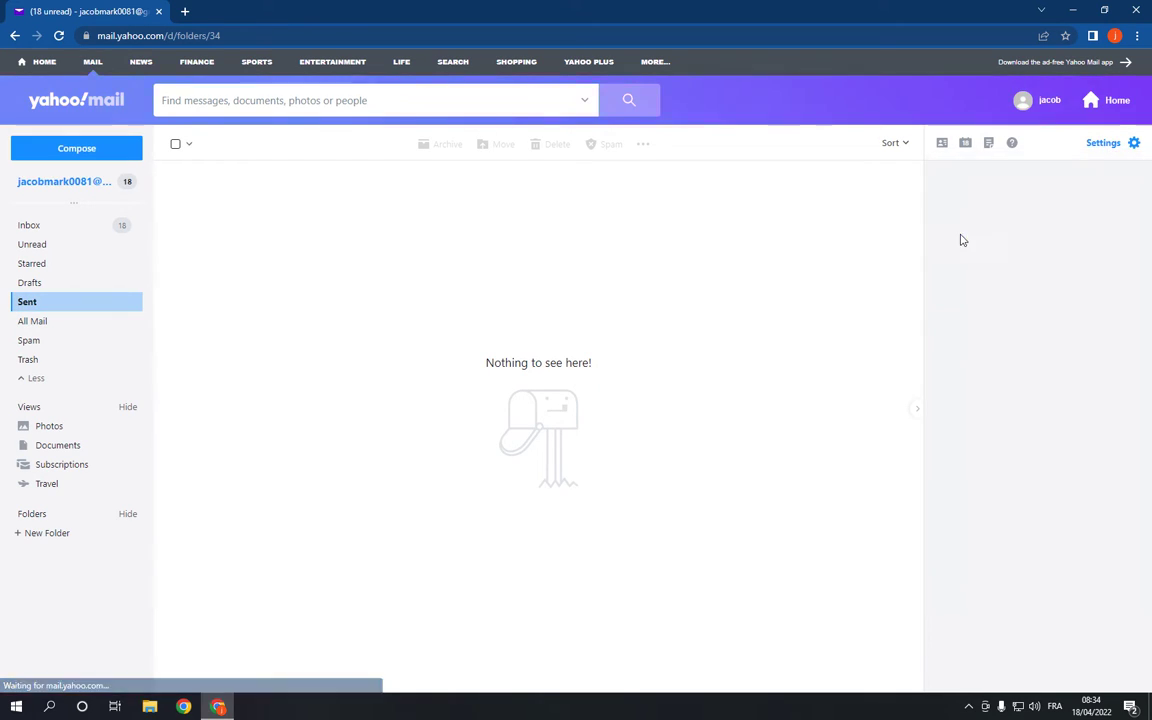
{"action": "mouse_move", "coordinate": [977, 207]}
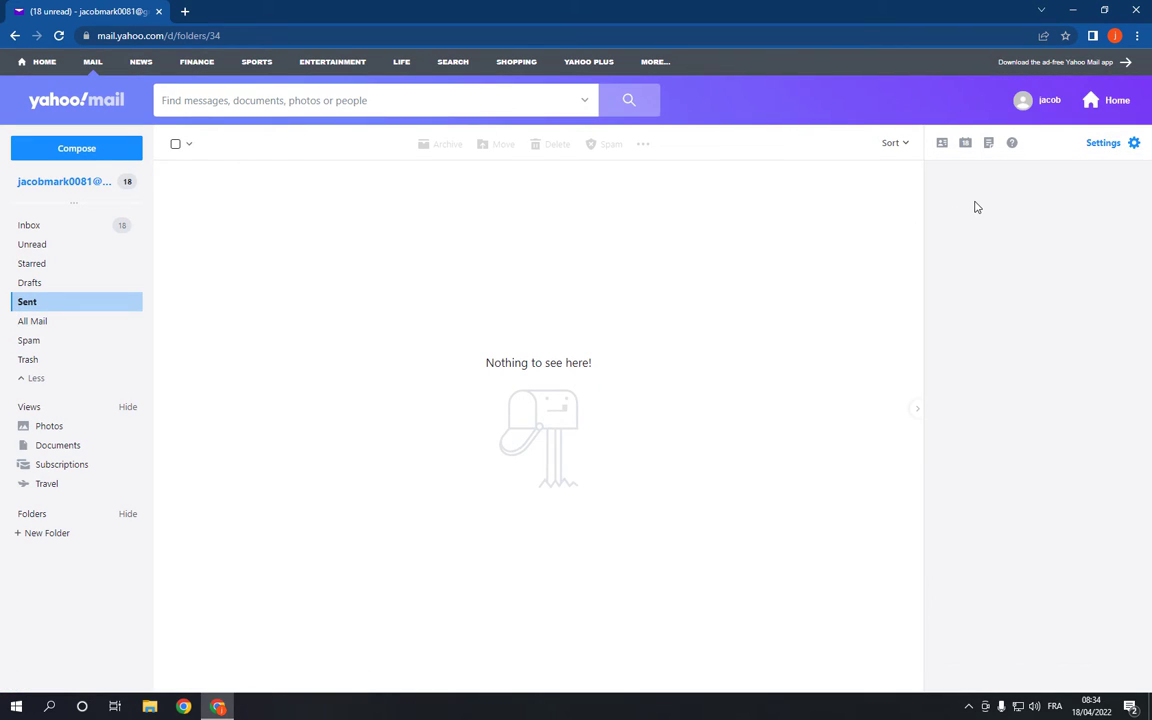
{"action": "mouse_move", "coordinate": [655, 193]}
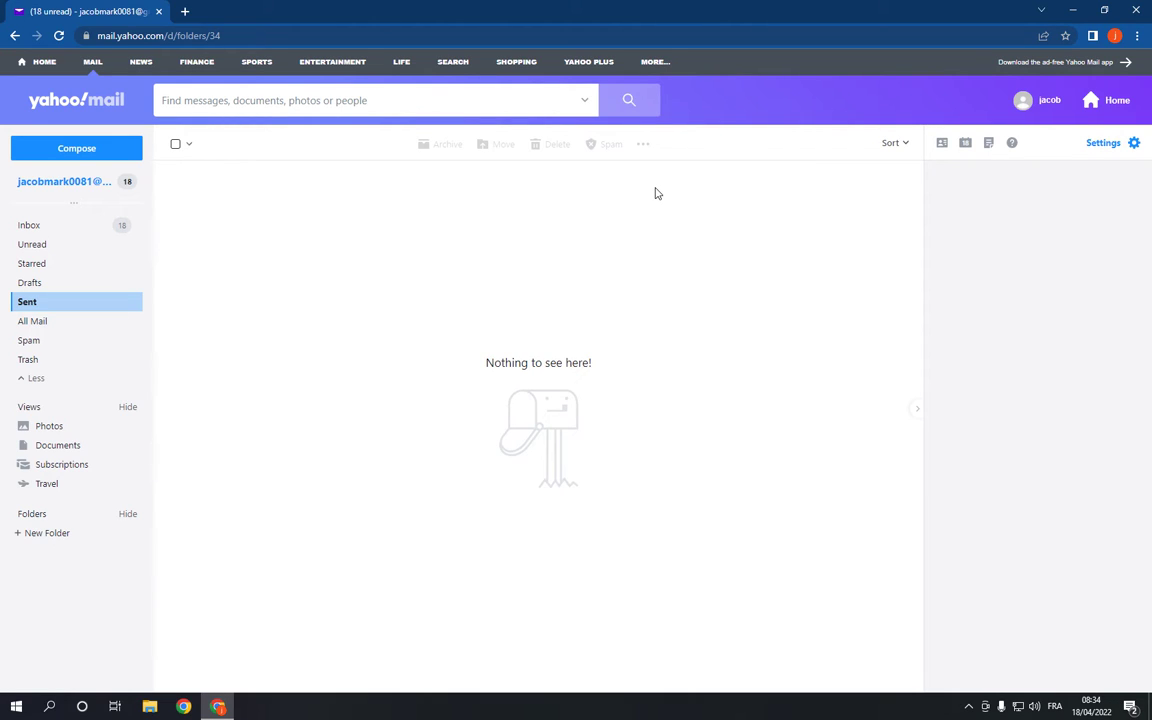
{"action": "mouse_move", "coordinate": [725, 231]}
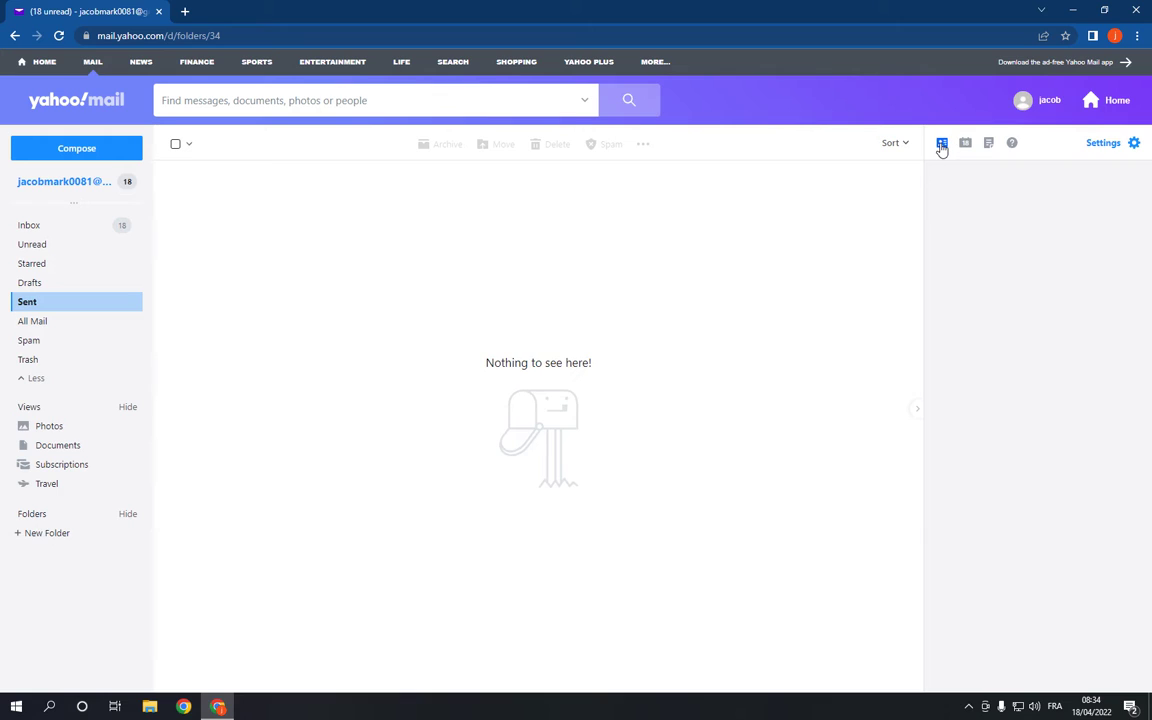
Open the contacts panel showing Jack, after starting and abandoning a new contact.
{"action": "left_click", "coordinate": [941, 142]}
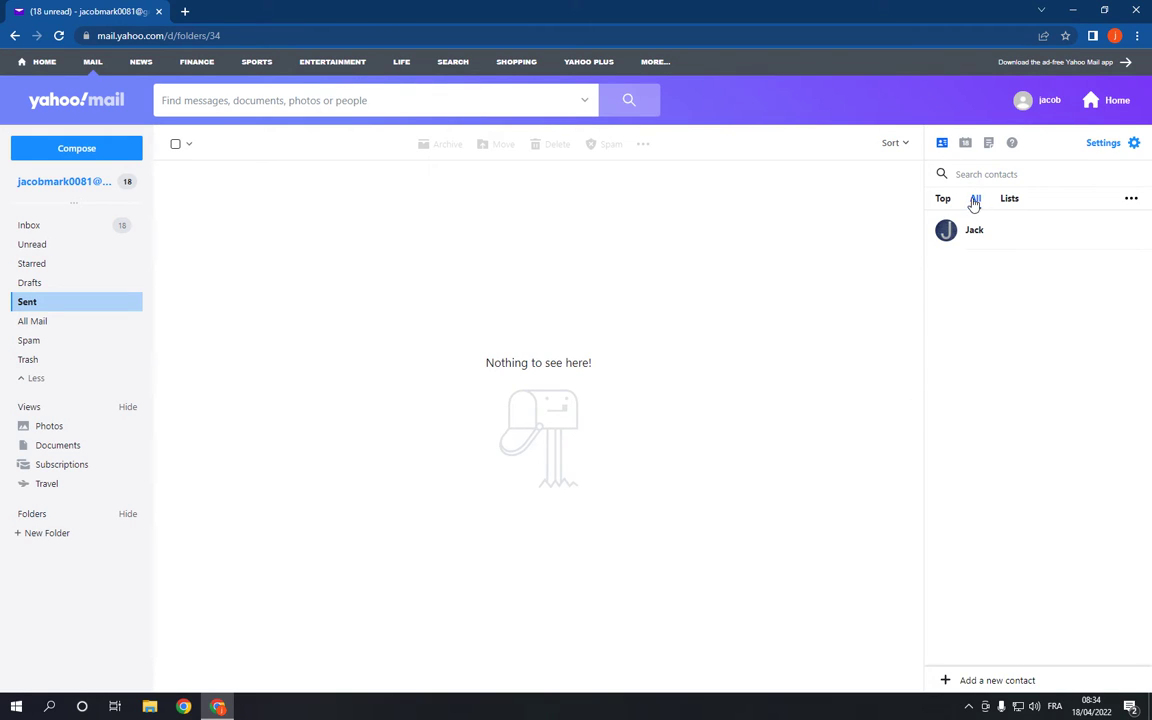
{"action": "left_click", "coordinate": [997, 680]}
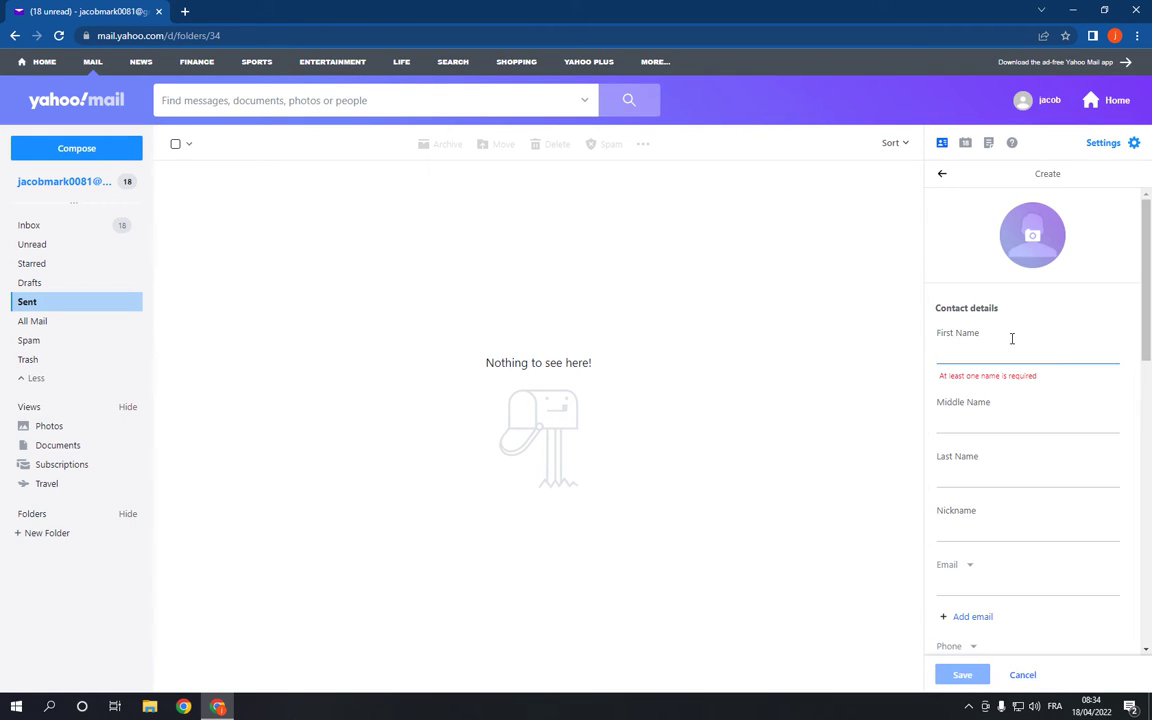
{"action": "scroll", "scroll_direction": "down", "scroll_amount": 3}
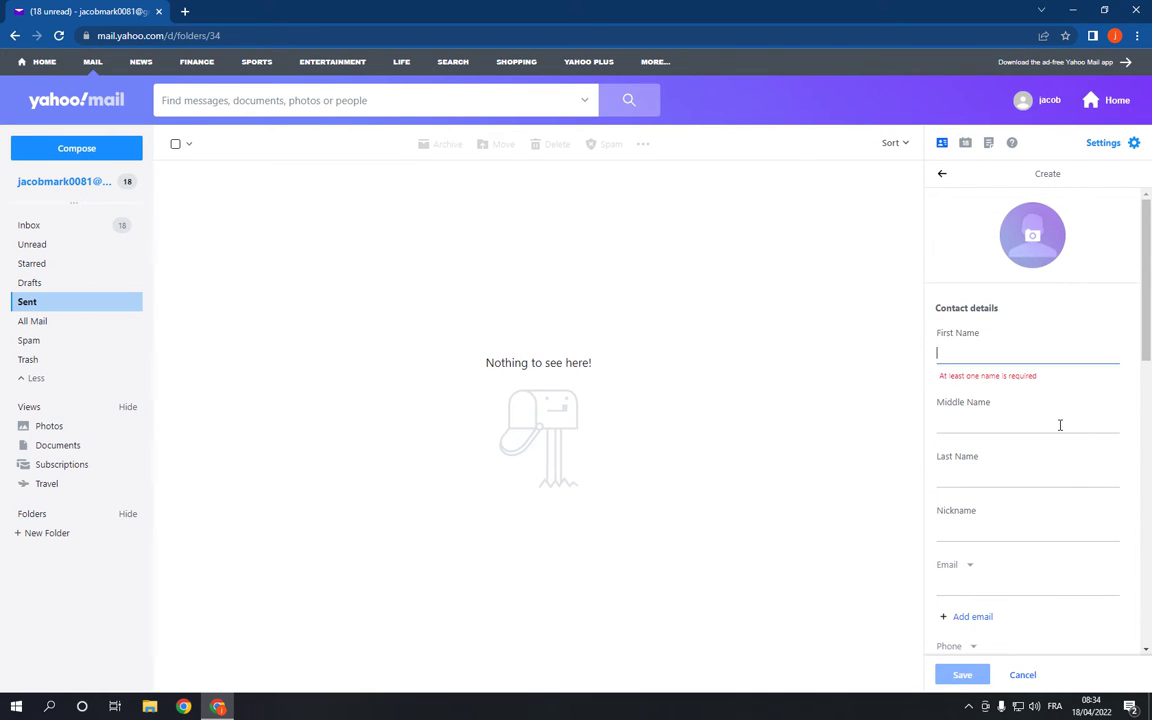
{"action": "left_click", "coordinate": [1022, 674]}
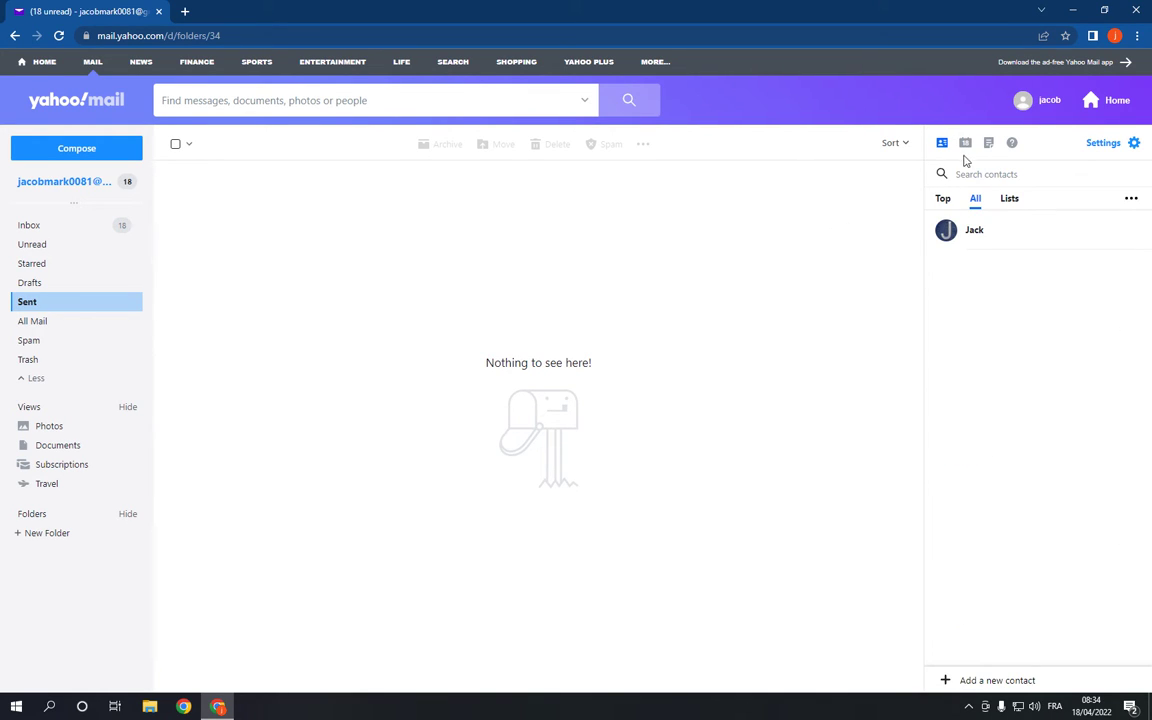
{"action": "mouse_move", "coordinate": [935, 168]}
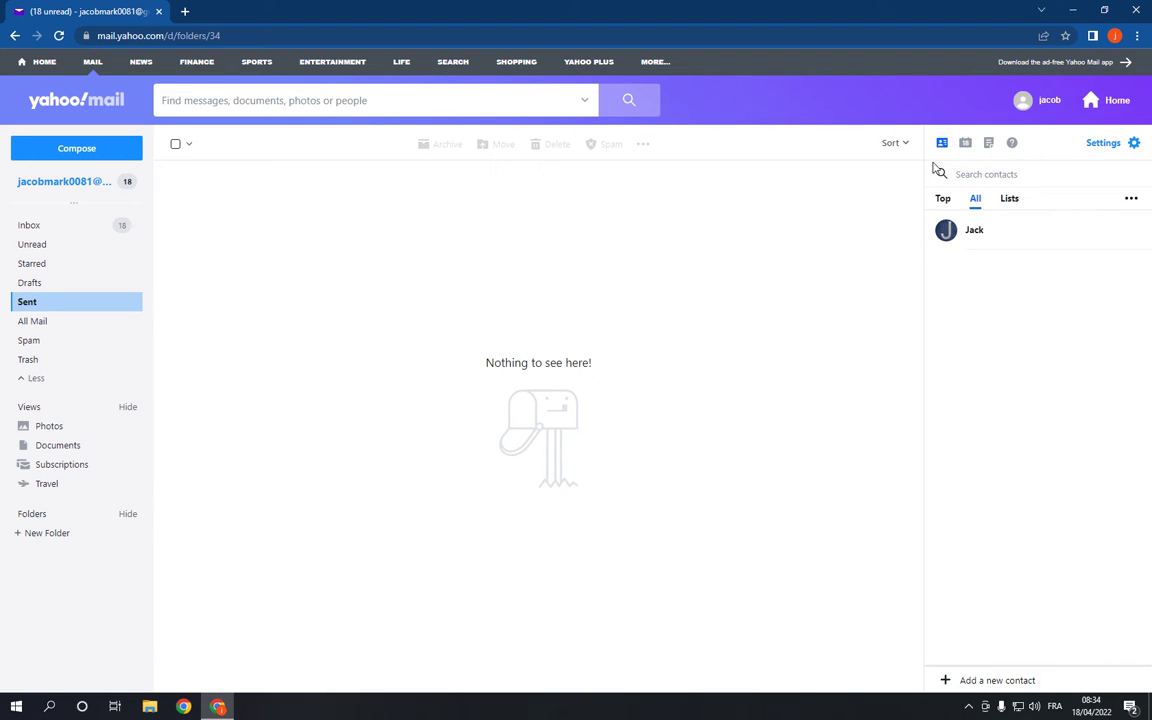
{"action": "mouse_move", "coordinate": [966, 141]}
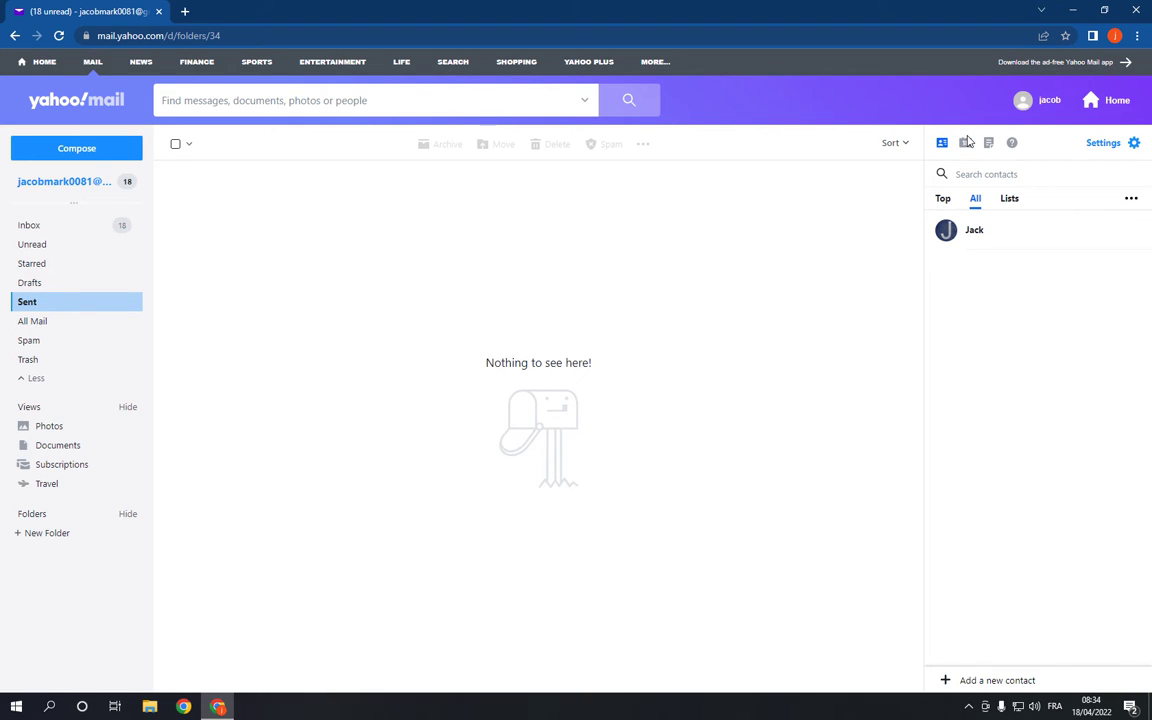
{"action": "left_click", "coordinate": [965, 142]}
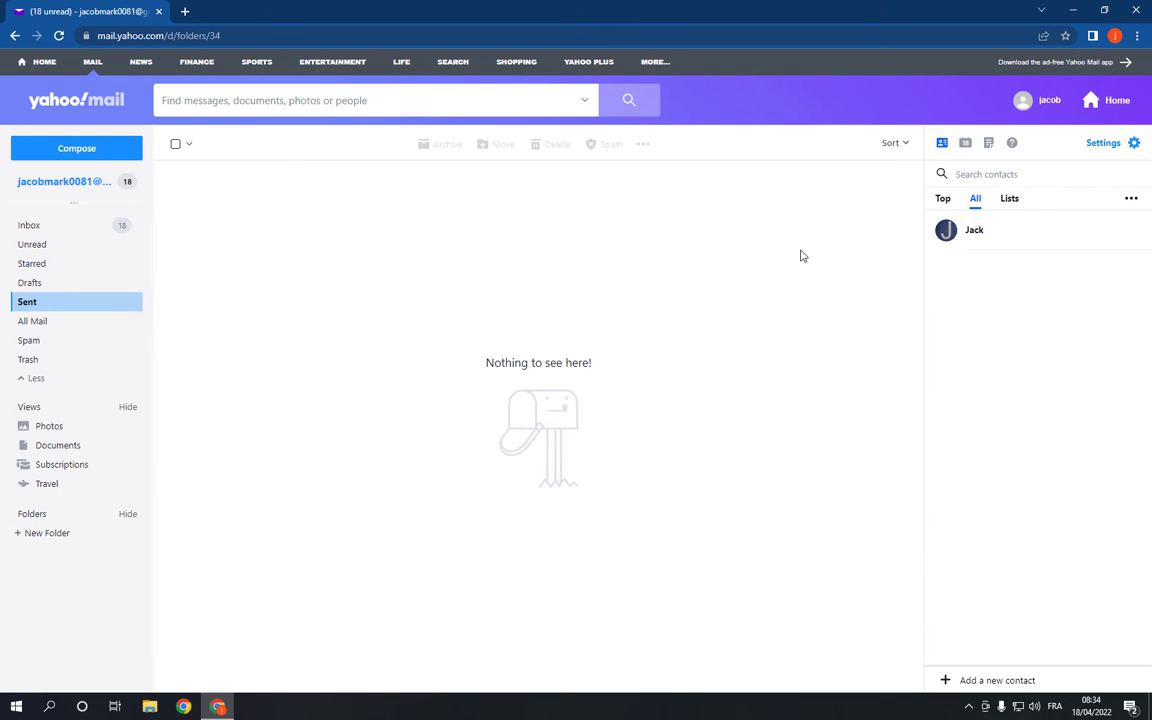
{"action": "mouse_move", "coordinate": [309, 292]}
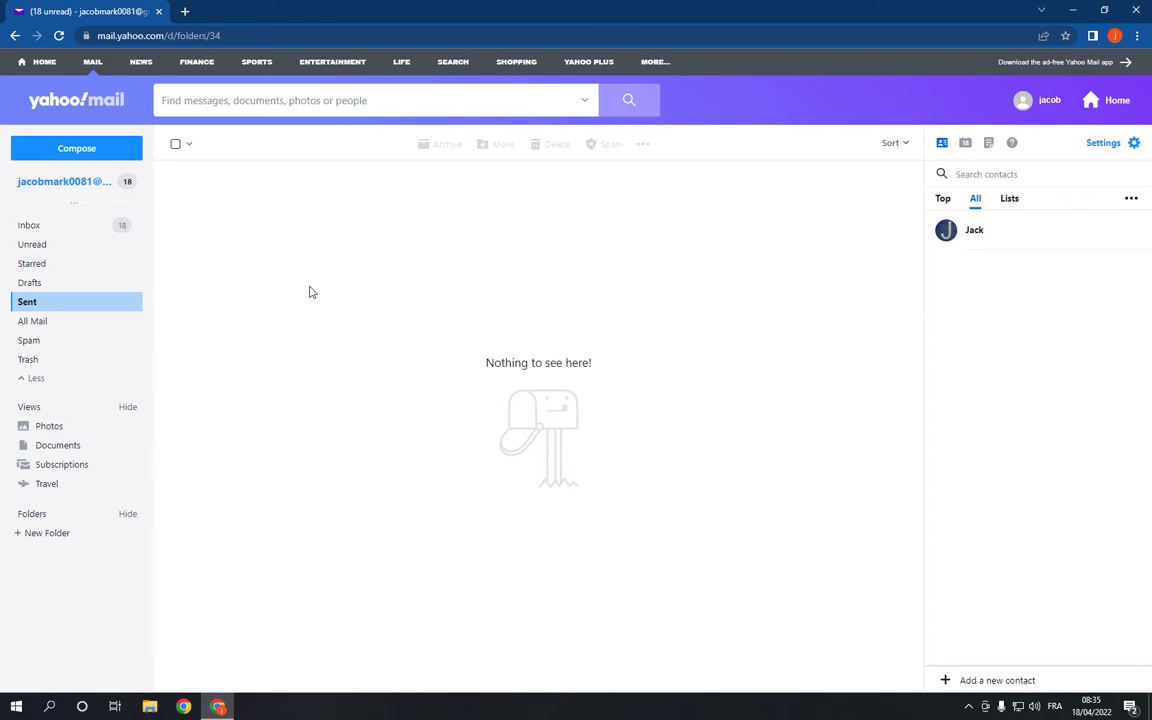
Browse the Drafts and Unread folders, then return to Sent.
{"action": "left_click", "coordinate": [29, 282]}
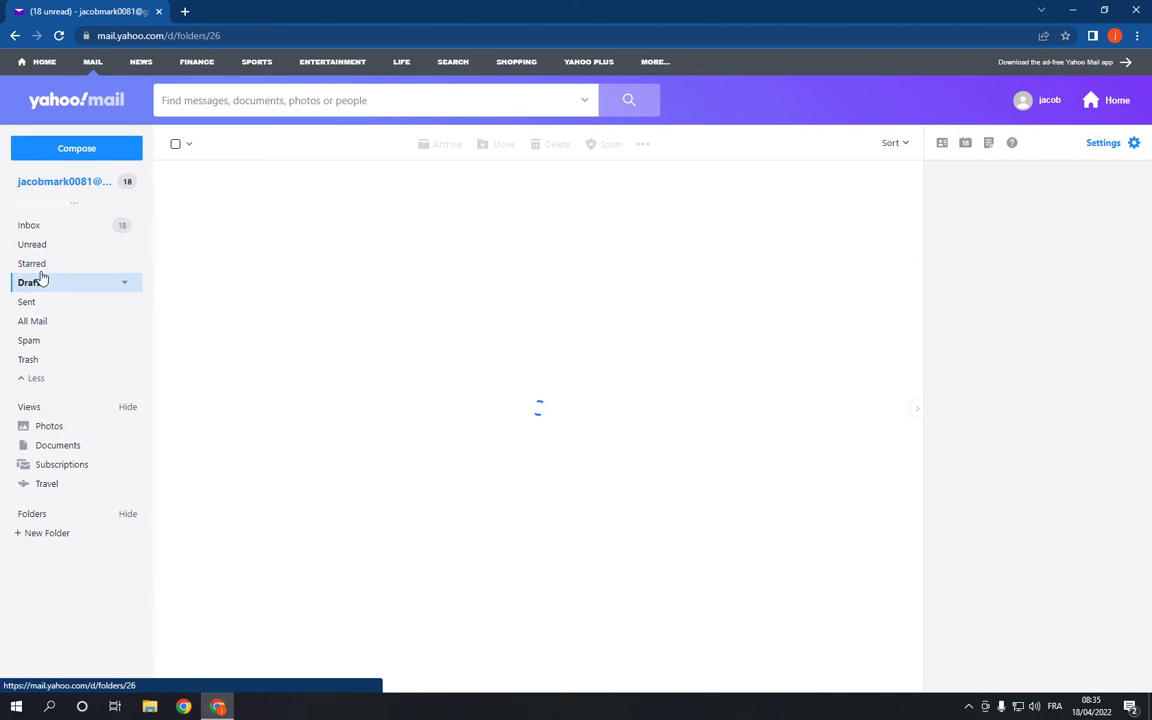
{"action": "left_click", "coordinate": [32, 244]}
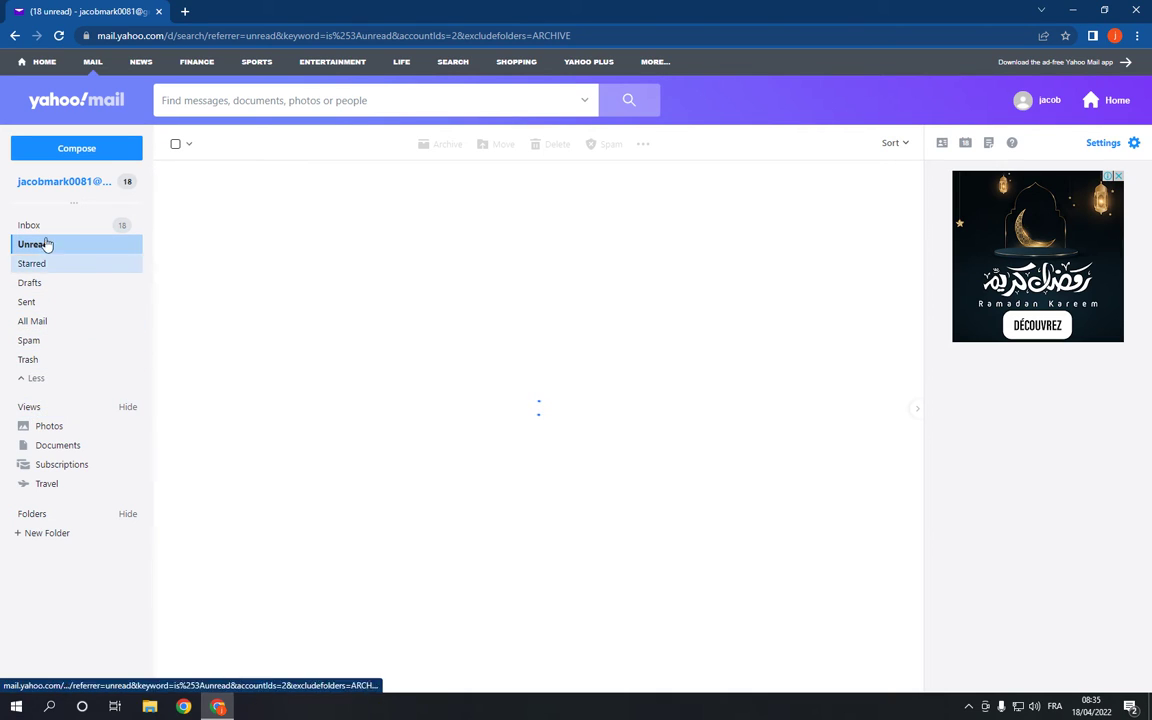
{"action": "left_click", "coordinate": [33, 244]}
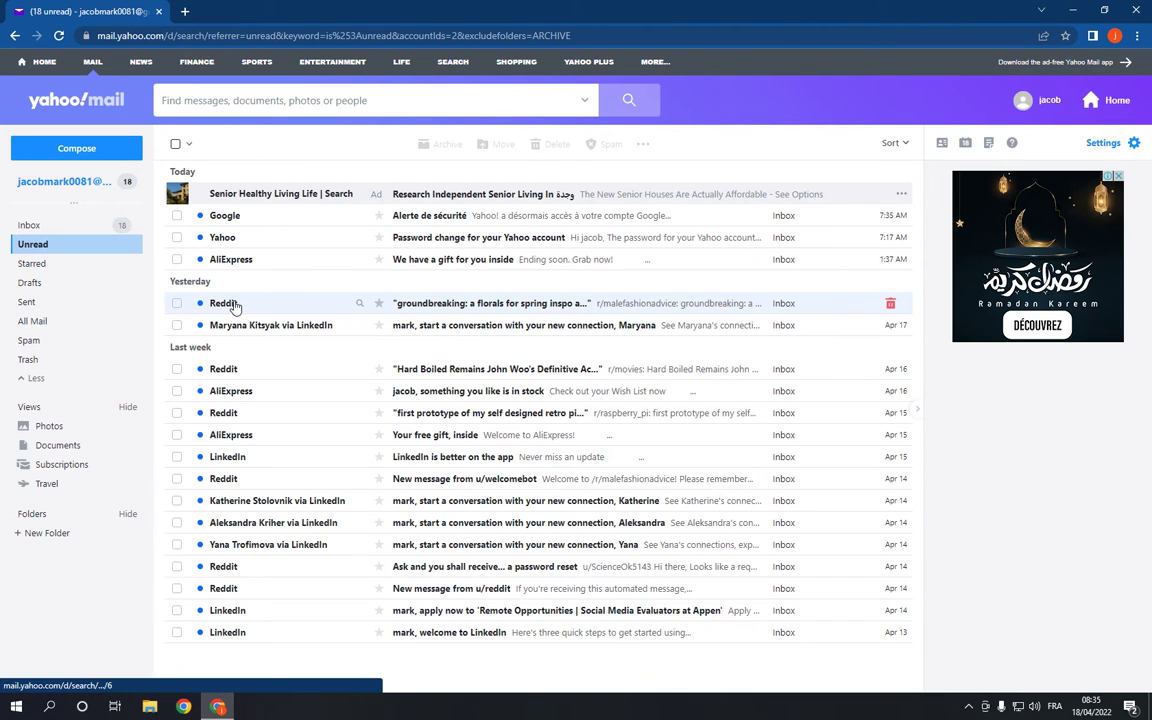
{"action": "left_click", "coordinate": [27, 301]}
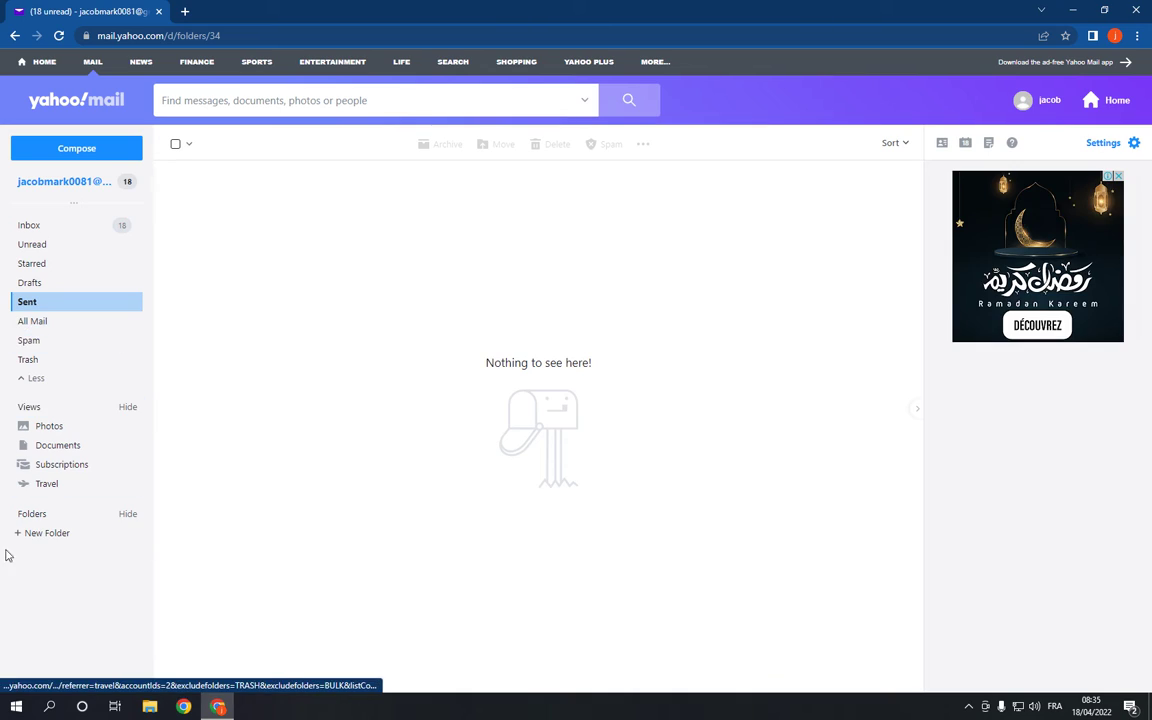
{"action": "mouse_move", "coordinate": [90, 532]}
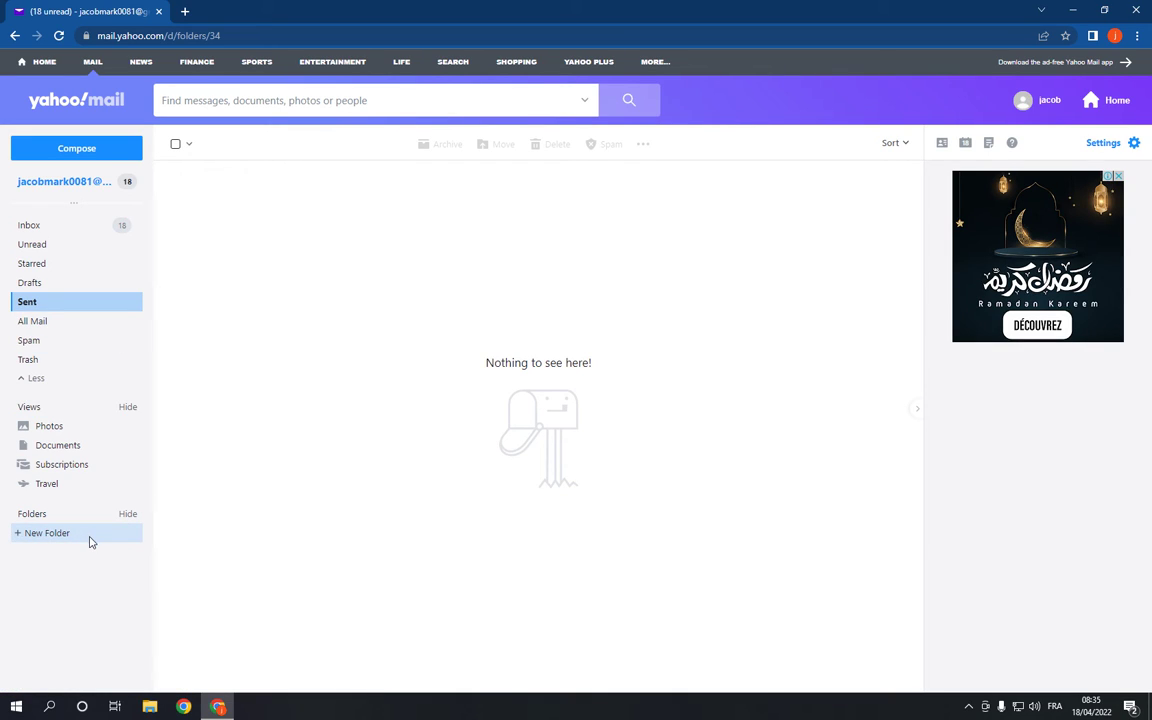
Start a new mail folder, then view quick settings and More Settings.
{"action": "left_click", "coordinate": [47, 532]}
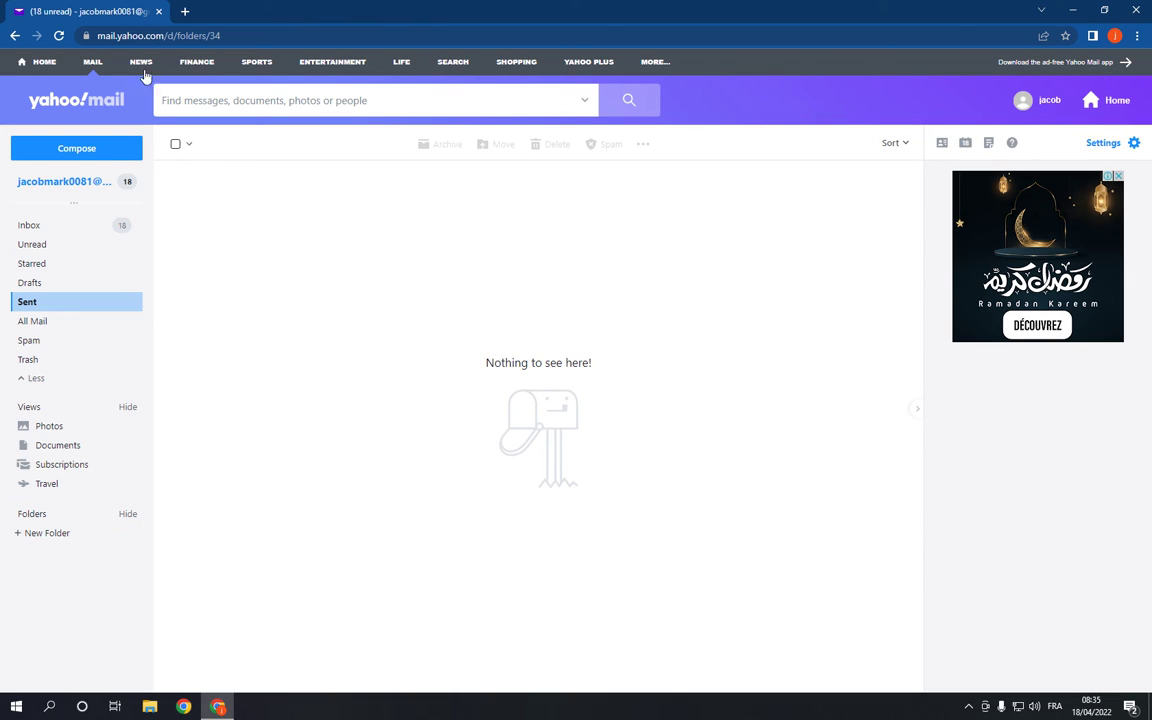
{"action": "mouse_move", "coordinate": [710, 230]}
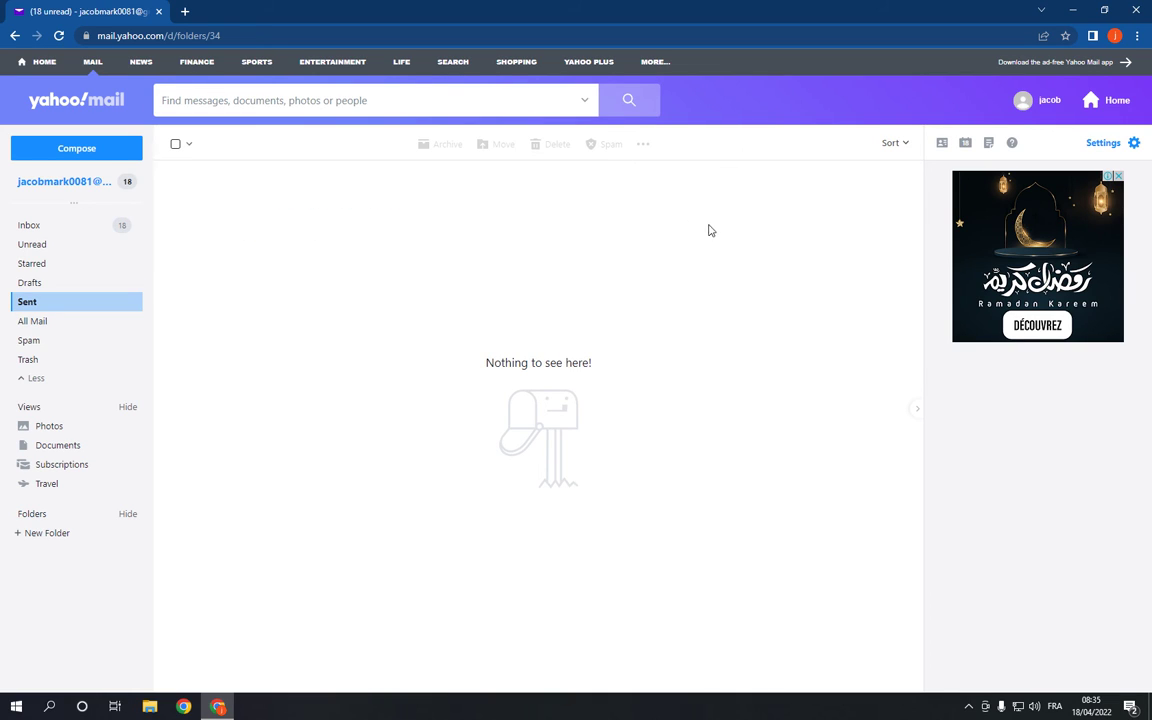
{"action": "left_click", "coordinate": [1103, 142]}
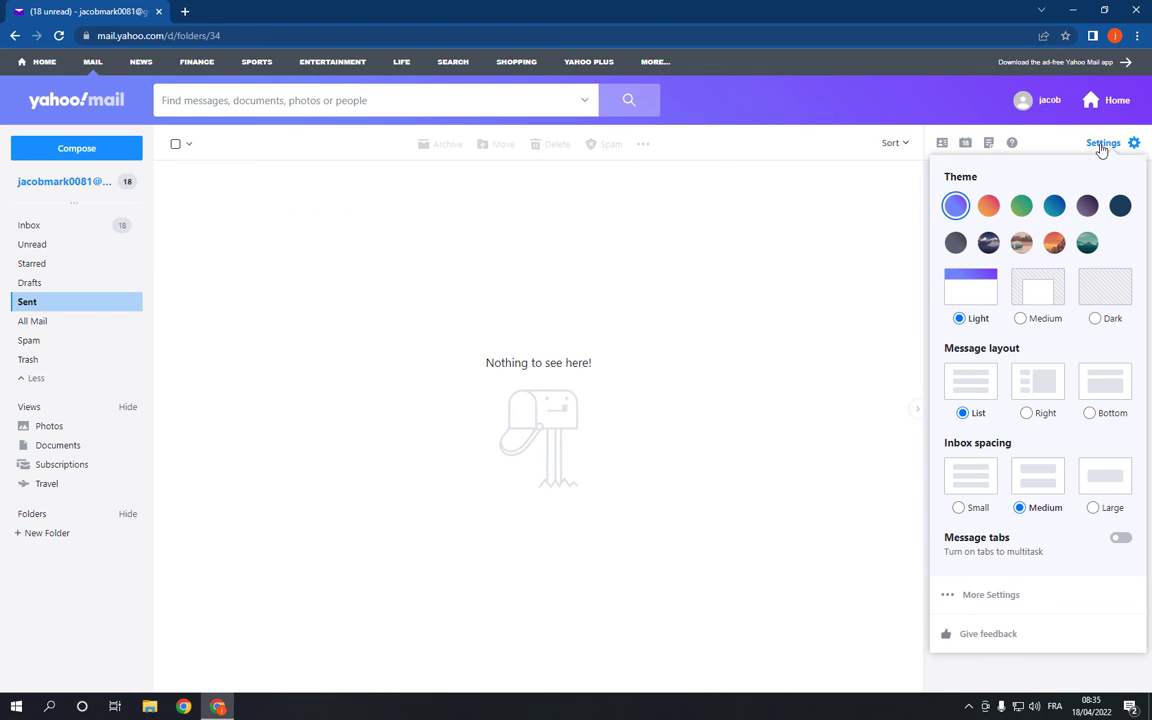
{"action": "mouse_move", "coordinate": [1116, 608]}
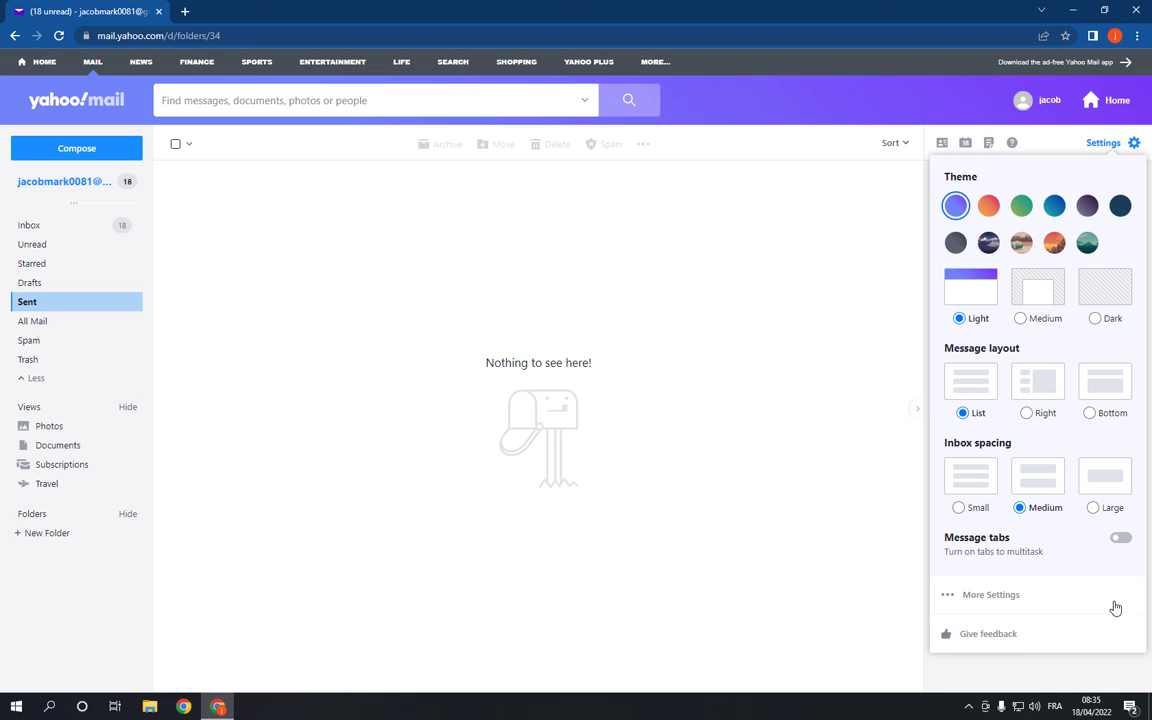
{"action": "left_click", "coordinate": [1101, 142]}
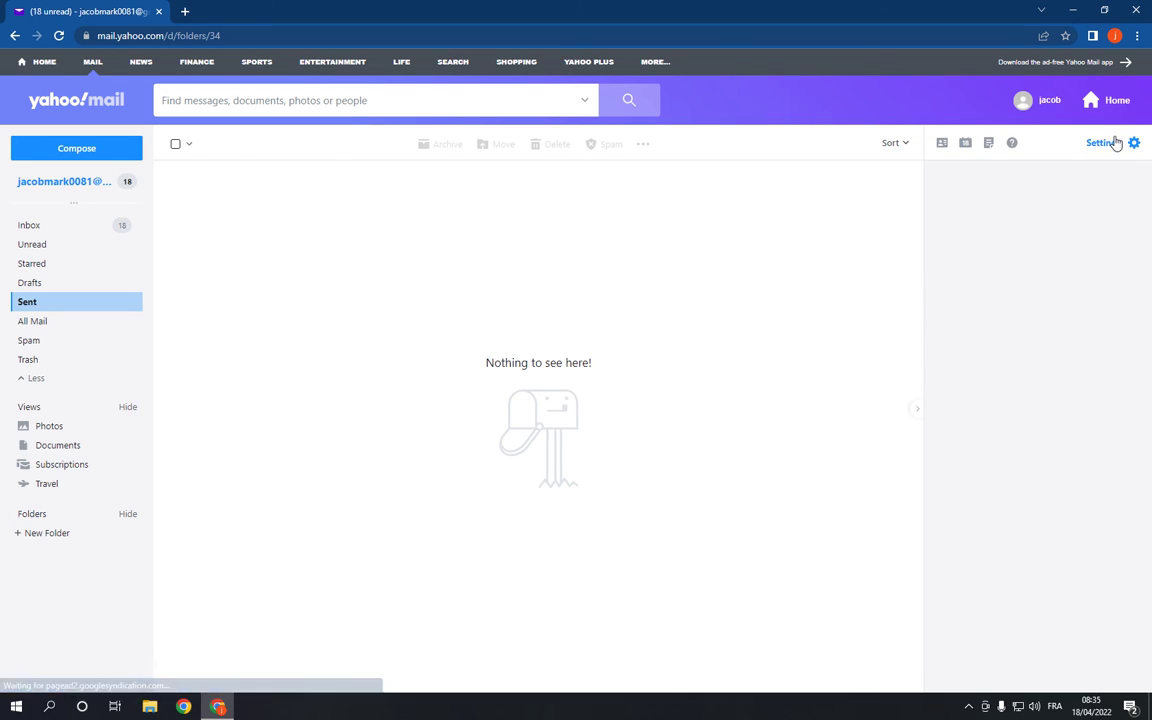
{"action": "left_click", "coordinate": [1100, 142]}
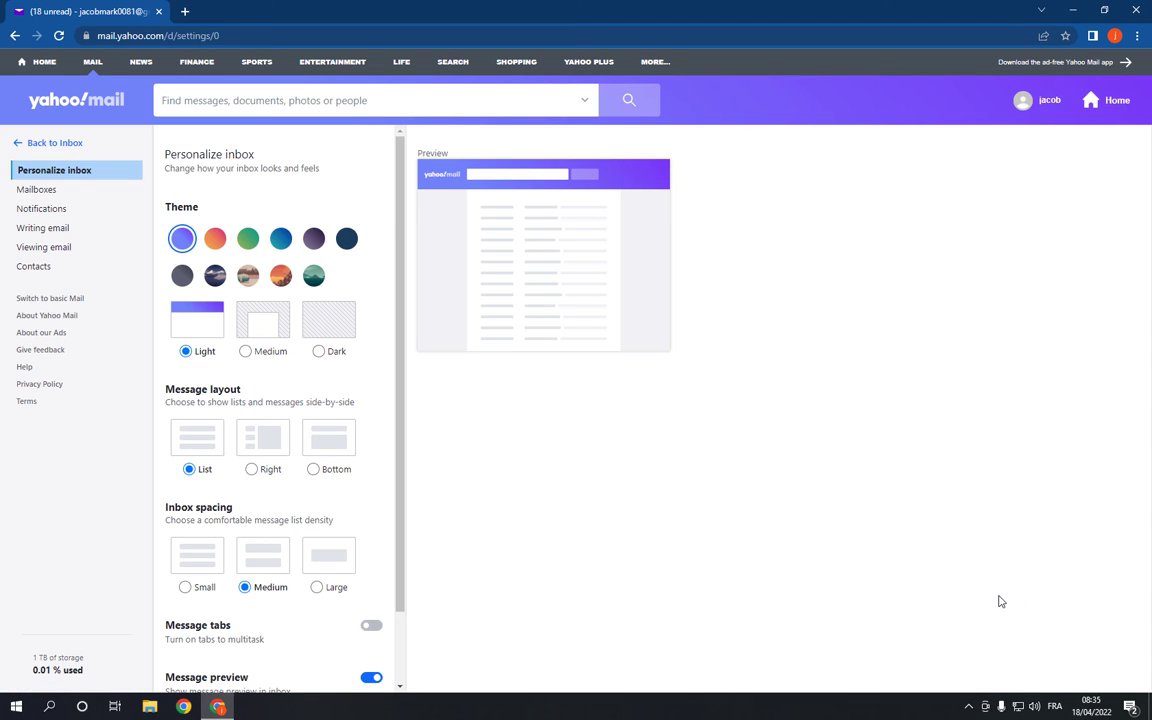
{"action": "mouse_move", "coordinate": [87, 184]}
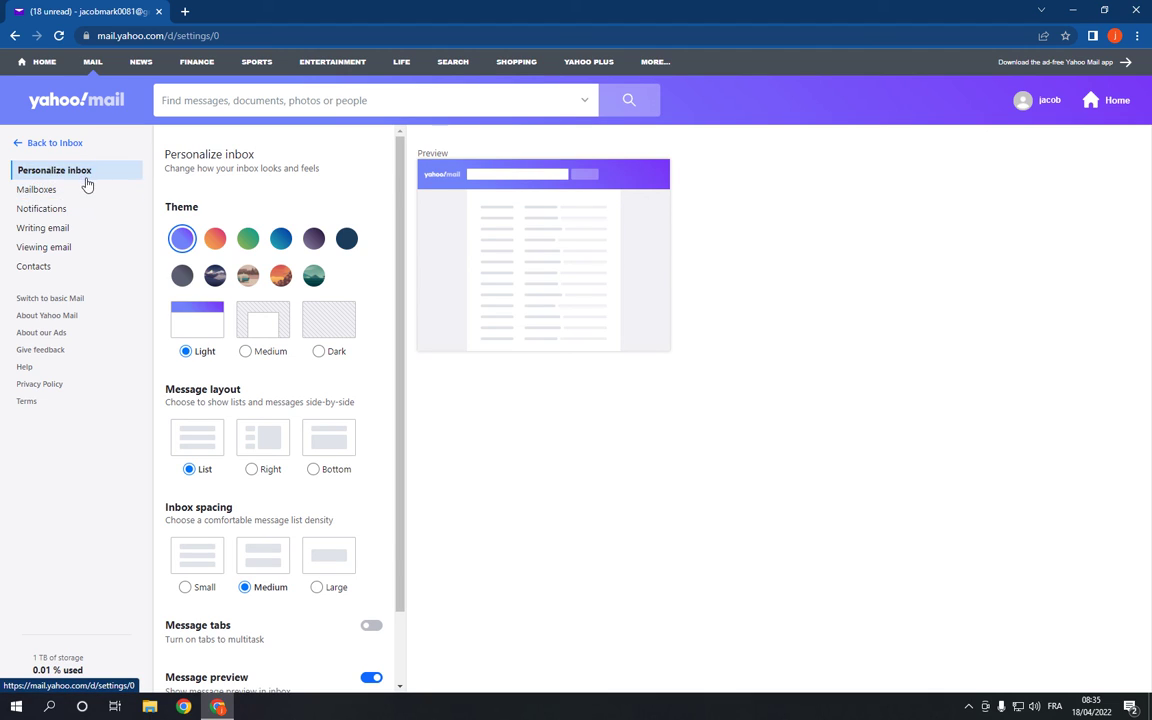
{"action": "left_click", "coordinate": [37, 189]}
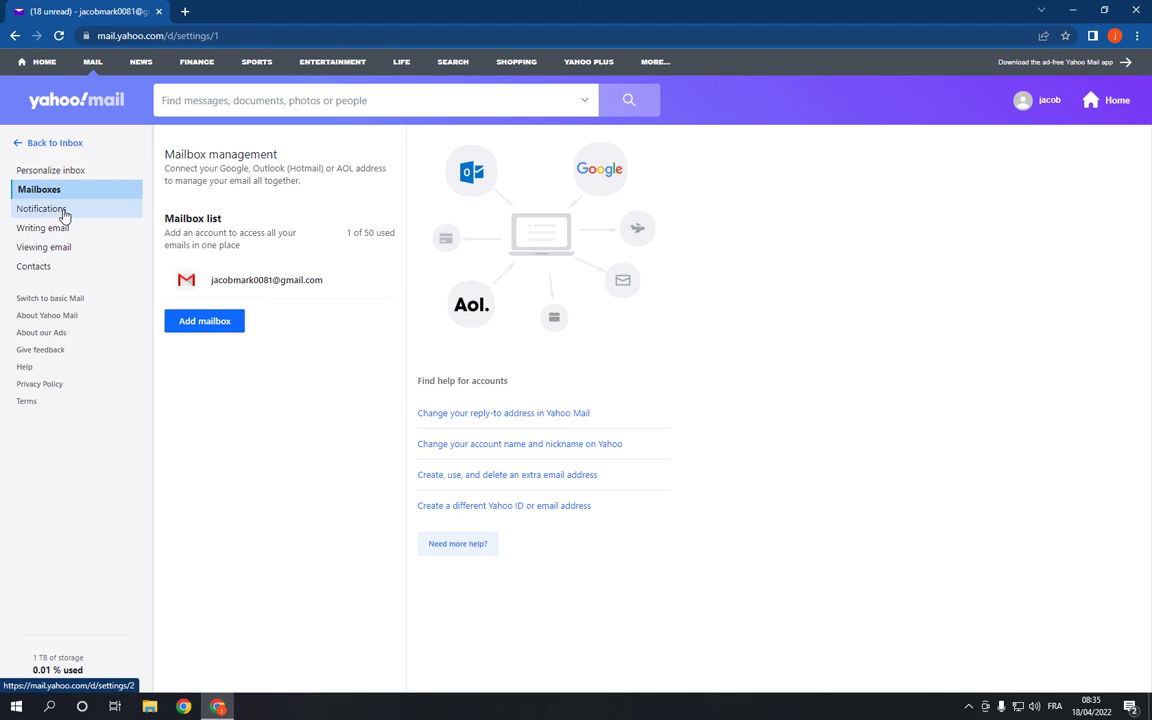
{"action": "left_click", "coordinate": [36, 266]}
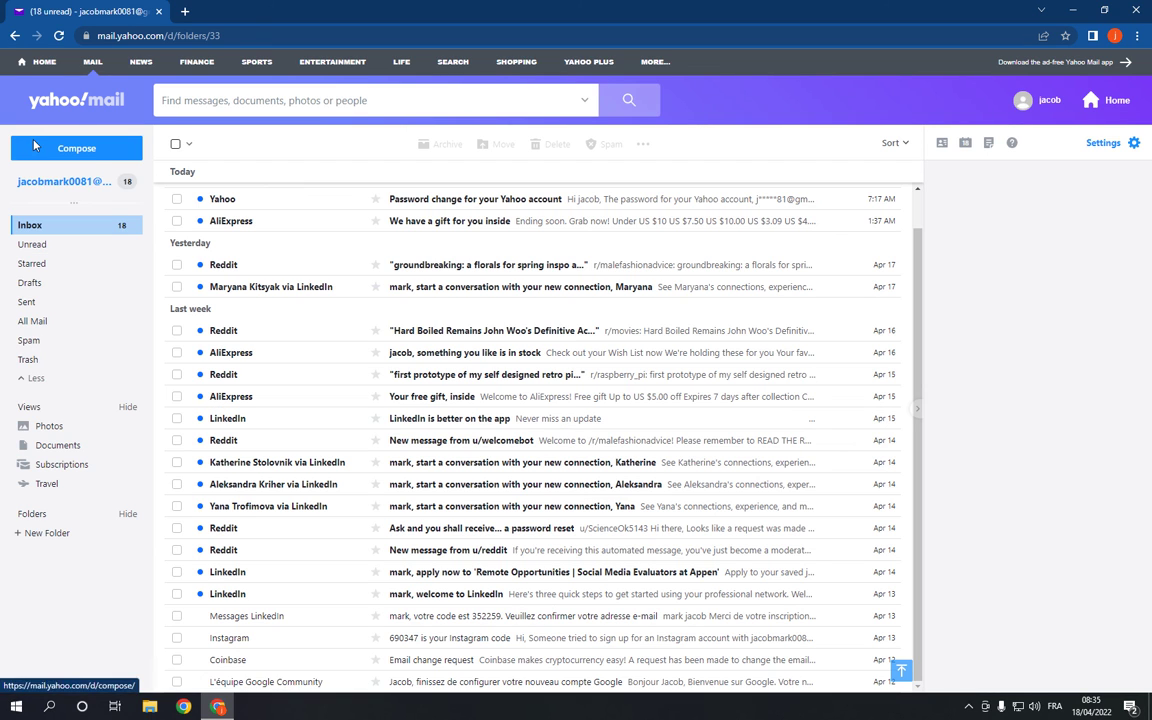
{"action": "left_click", "coordinate": [27, 301]}
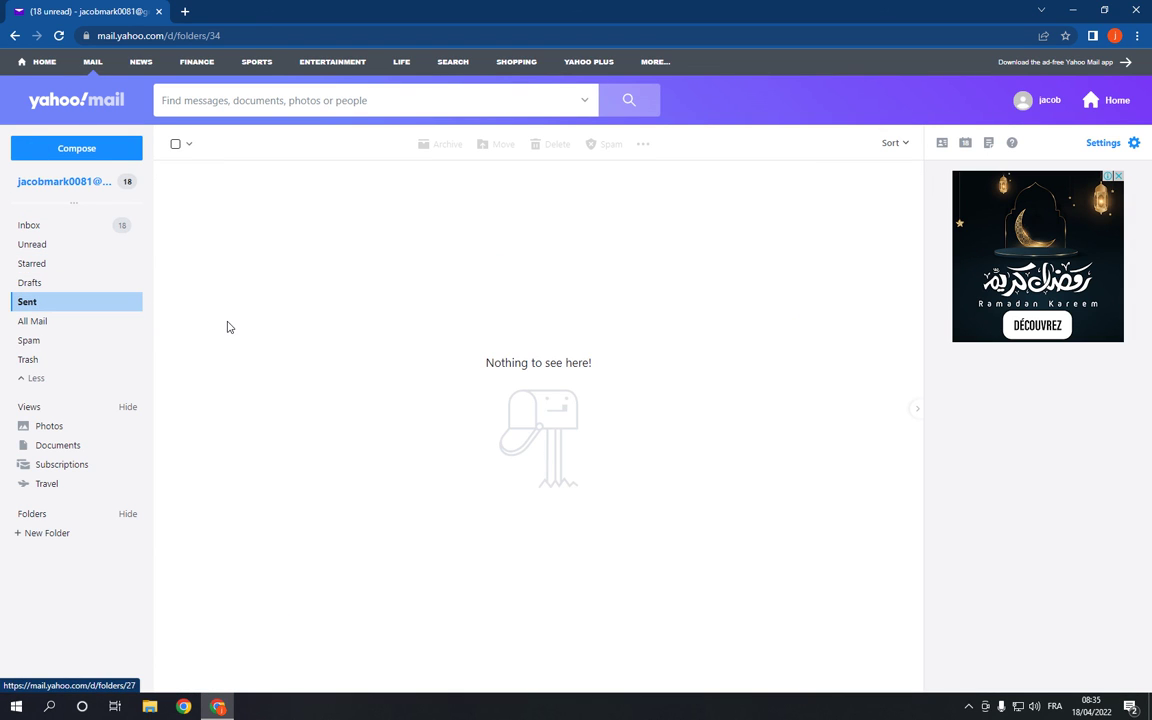